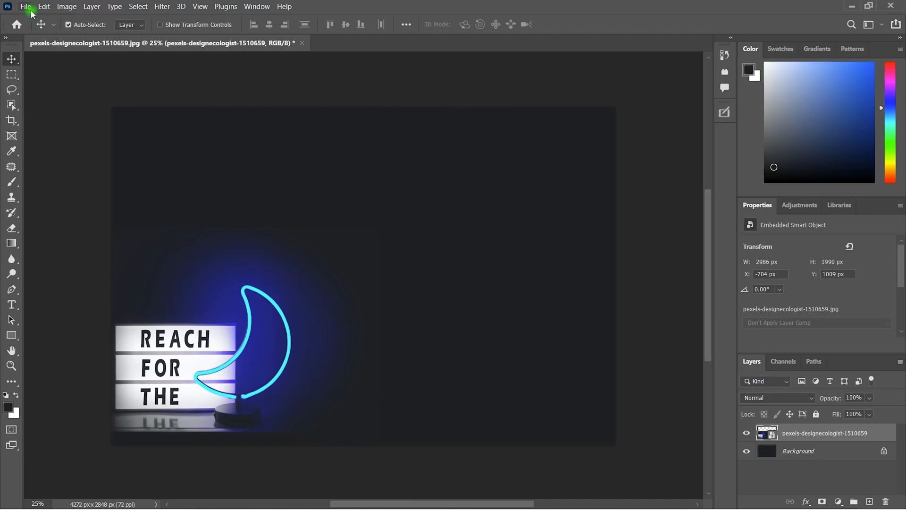
Bring up Save As for the neon moon photo and review the available file formats
left_click(26, 7)
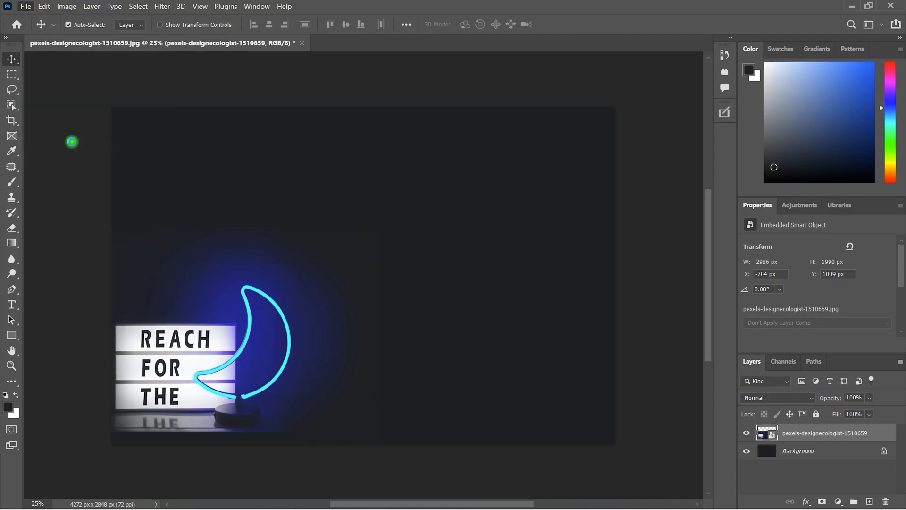
left_click(26, 6)
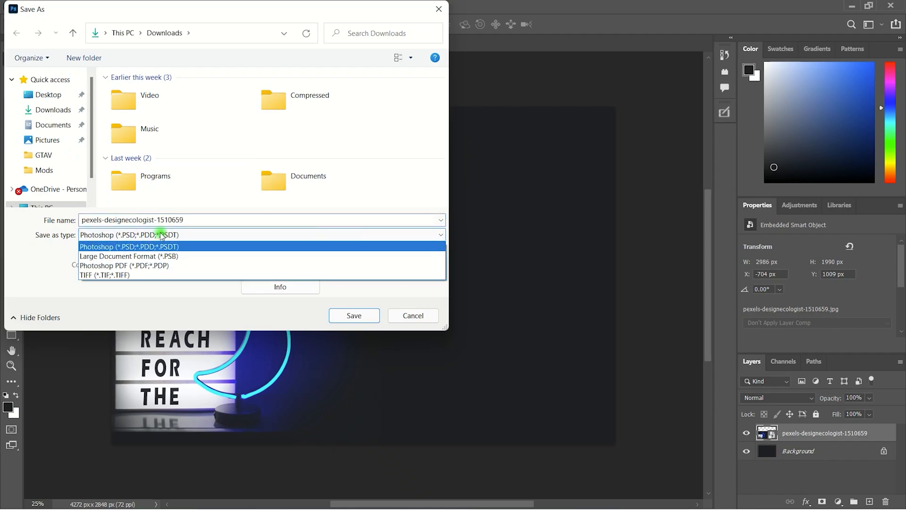
mouse_move(190, 236)
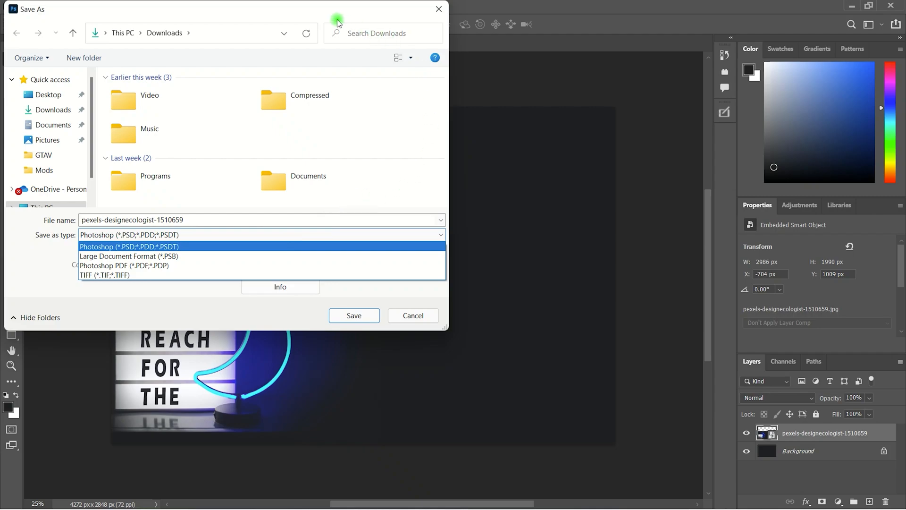
left_click(129, 247)
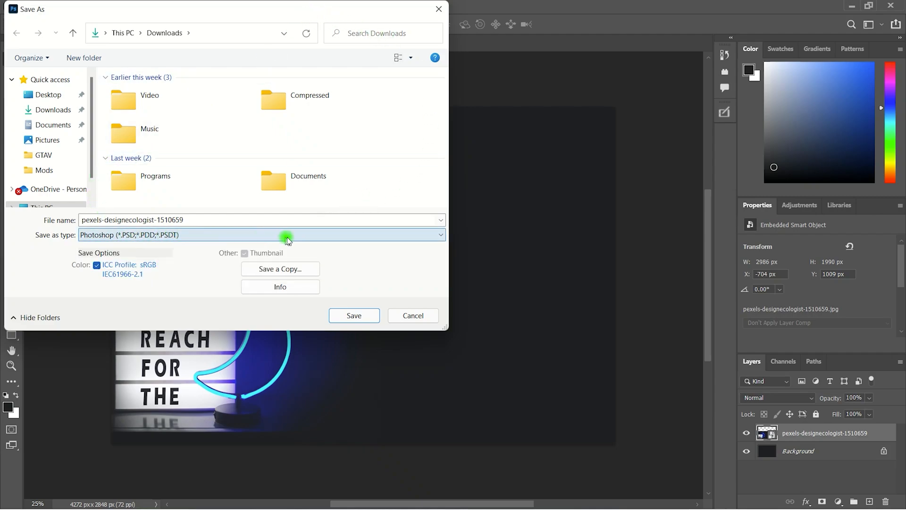
left_click(286, 235)
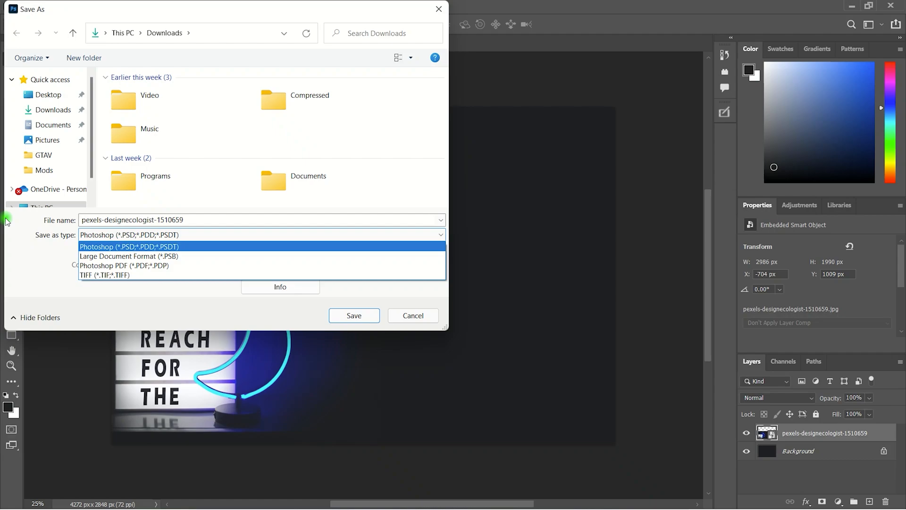
left_click(128, 246)
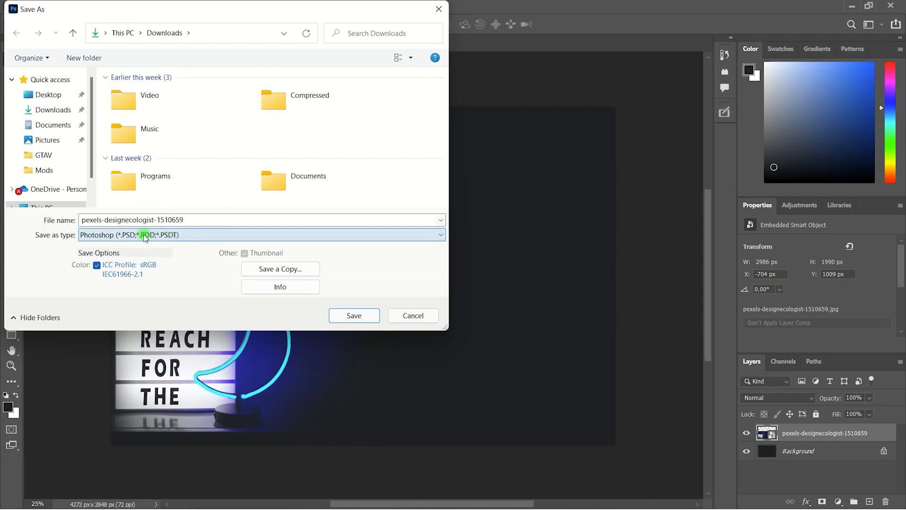
left_click(261, 235)
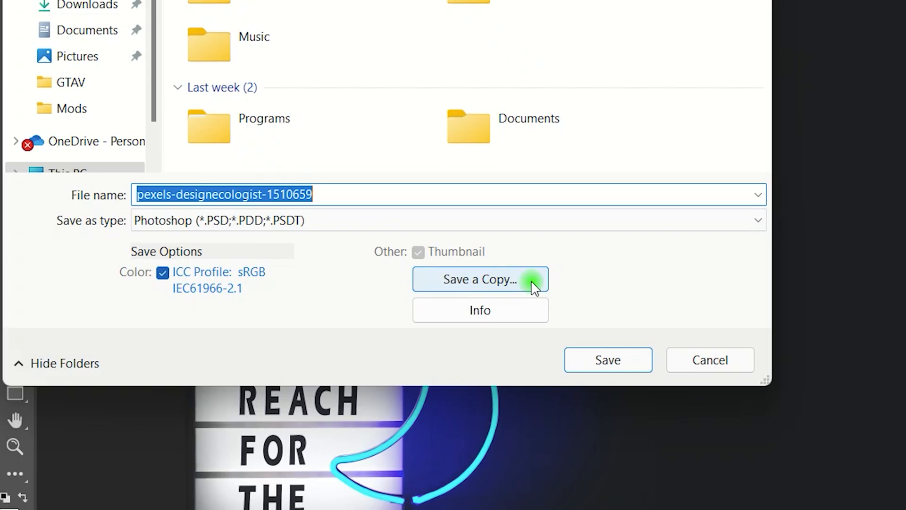
Switch to Save a Copy, choose JPEG as the format, then leave the dialog
left_click(480, 279)
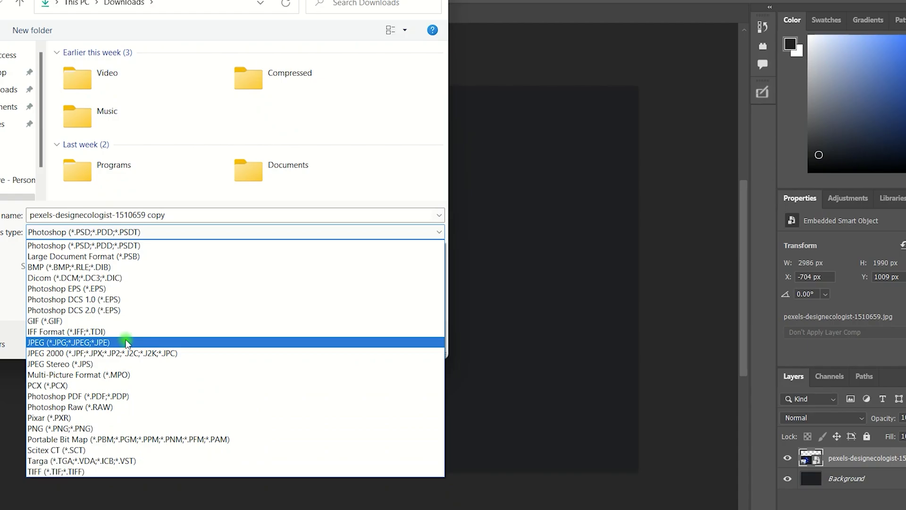
left_click(68, 341)
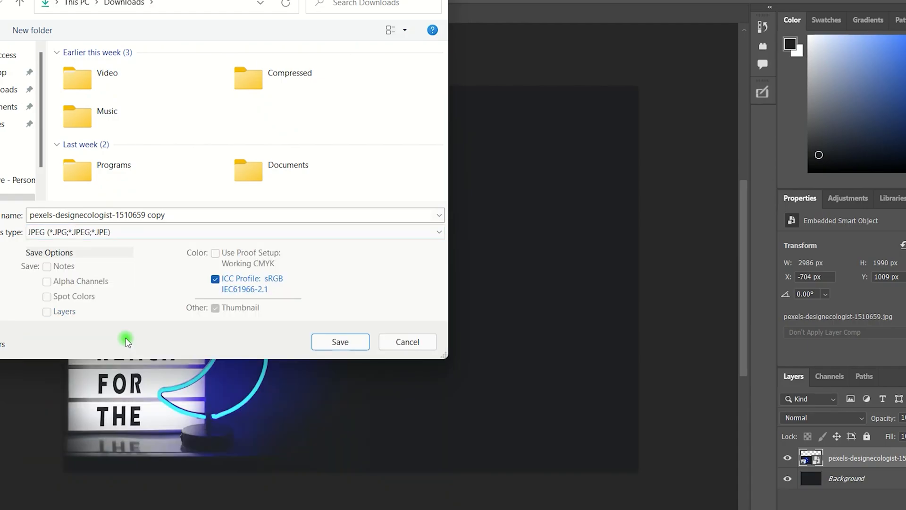
left_click(340, 342)
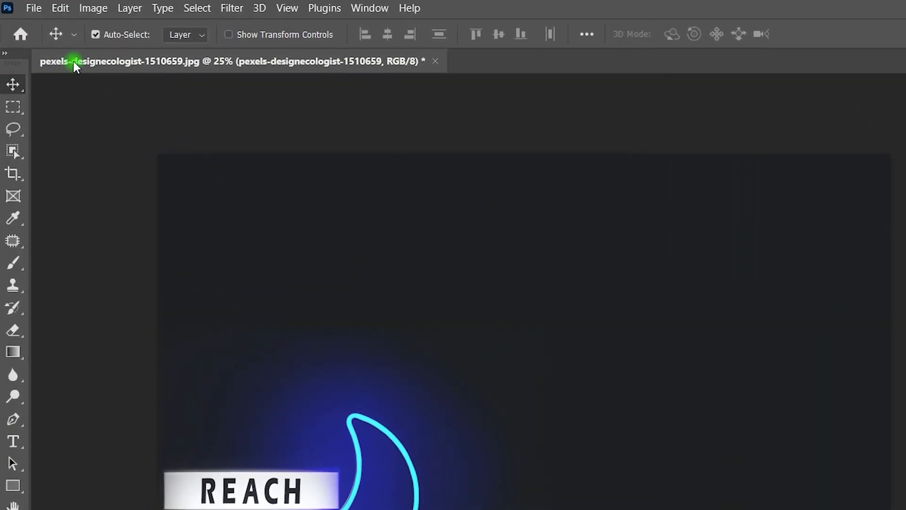
Reopen the Save a Copy dialog from the File menu
left_click(33, 9)
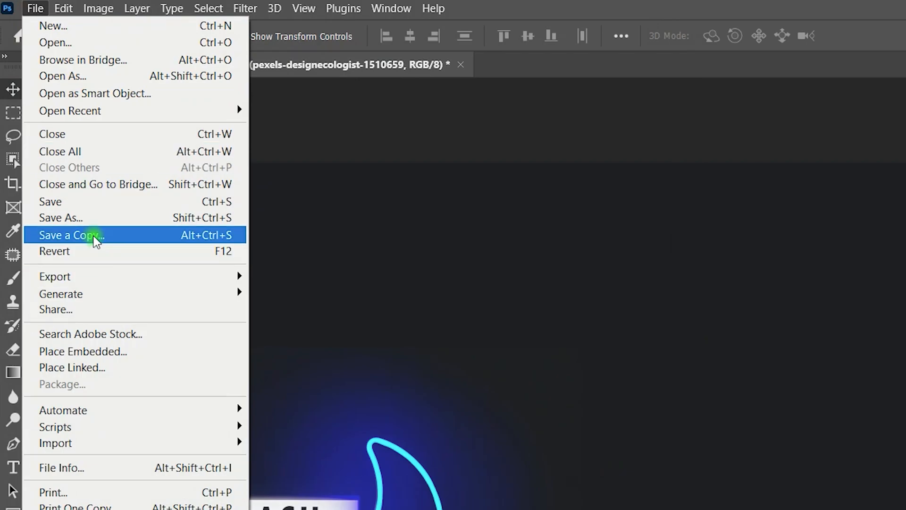
left_click(95, 235)
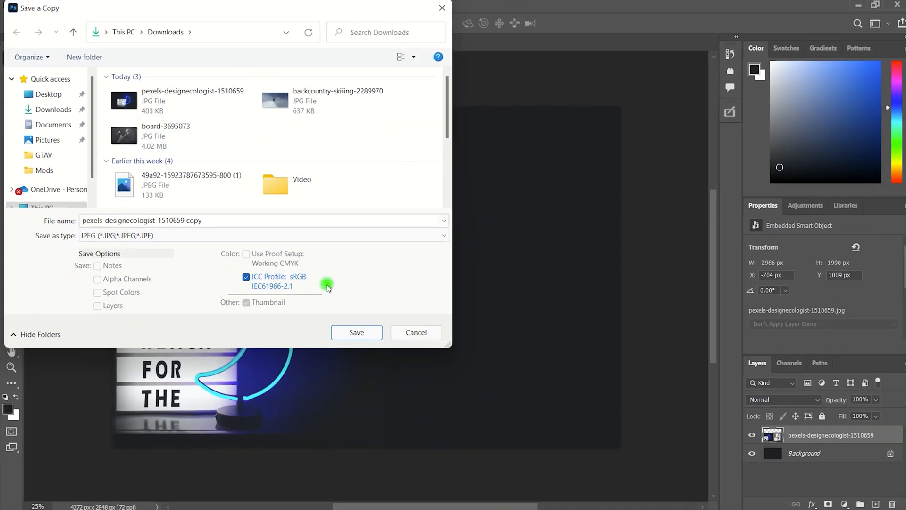
Point the JPEG copy at the Desktop folder and save it
left_click(182, 184)
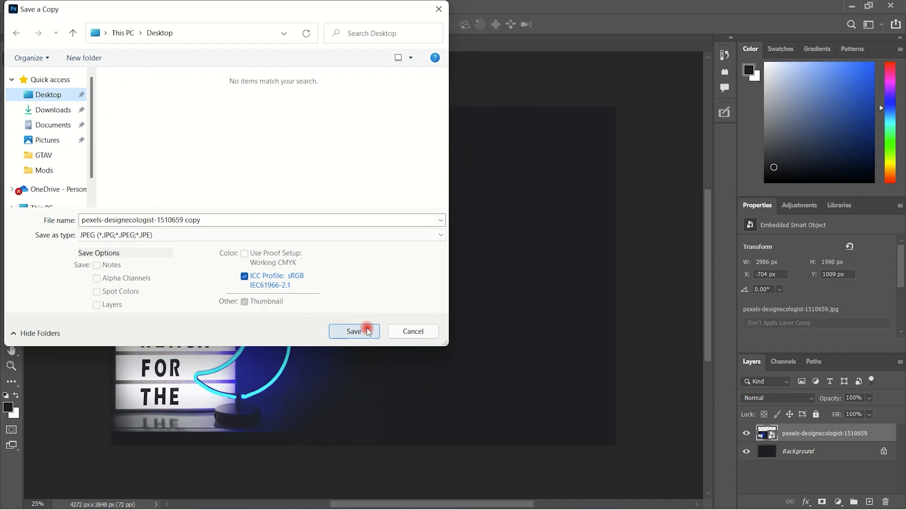
left_click(353, 331)
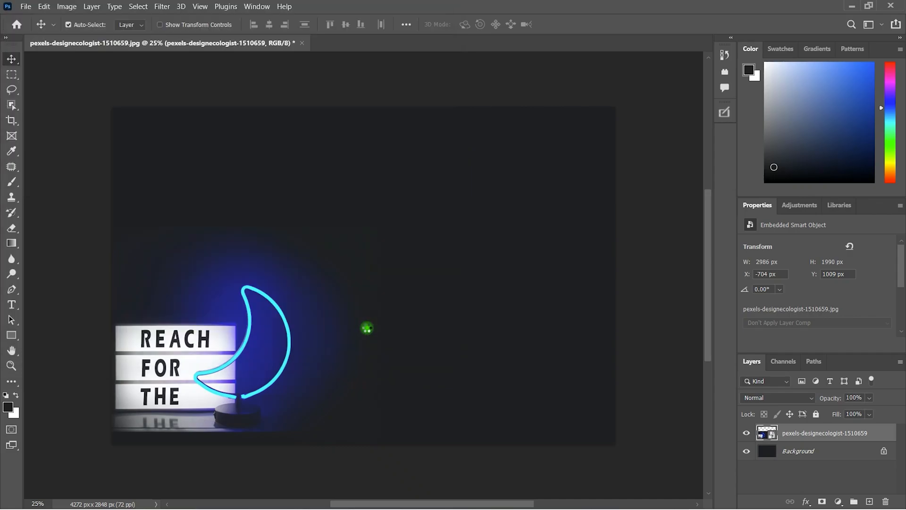